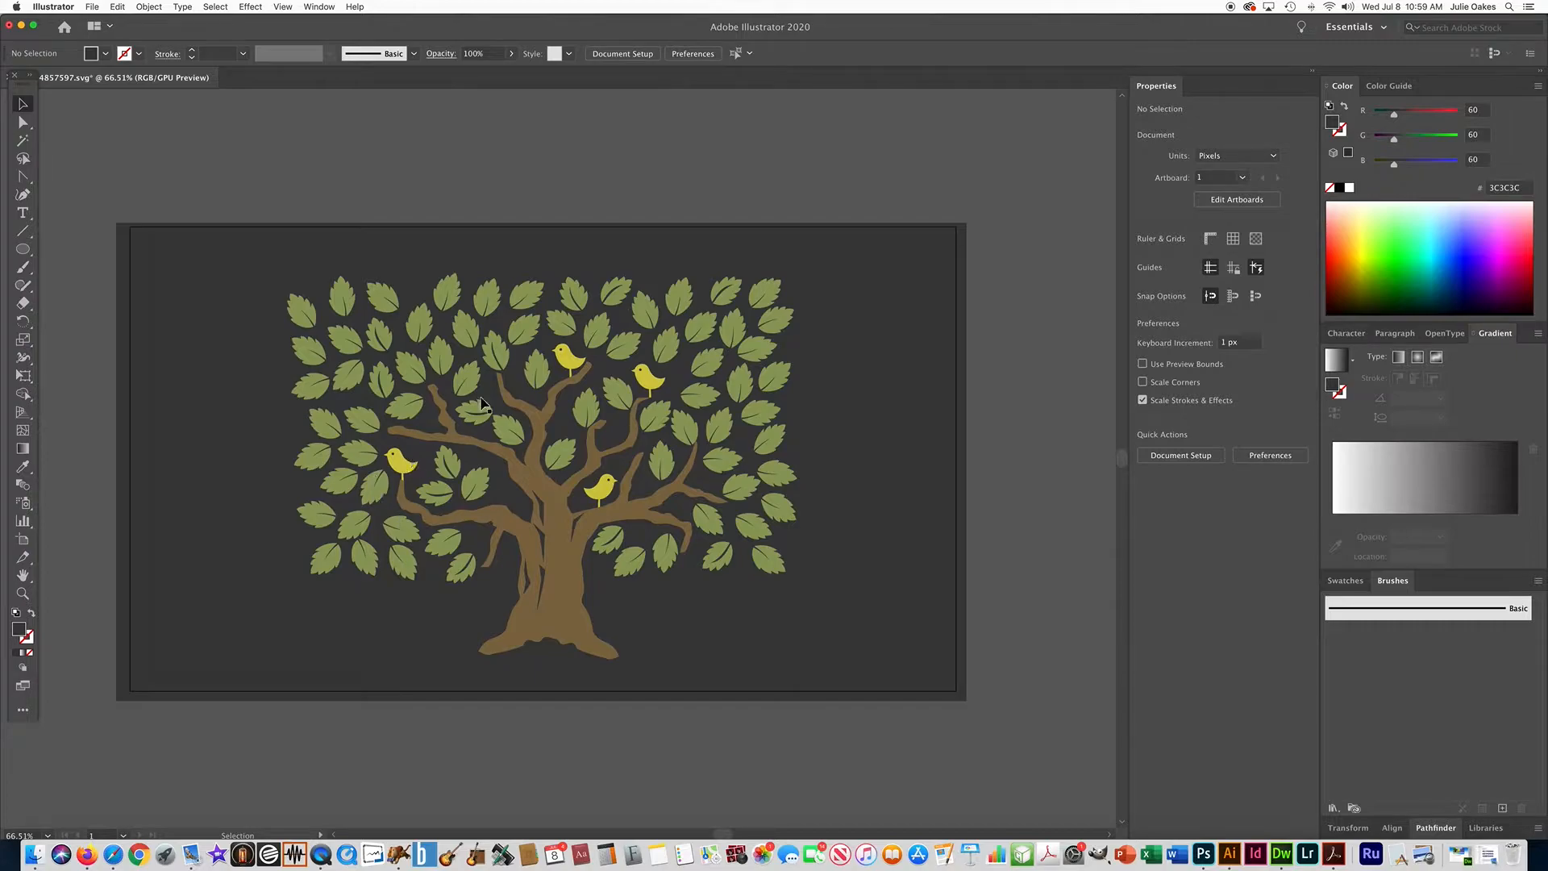
pyautogui.moveTo(778, 218)
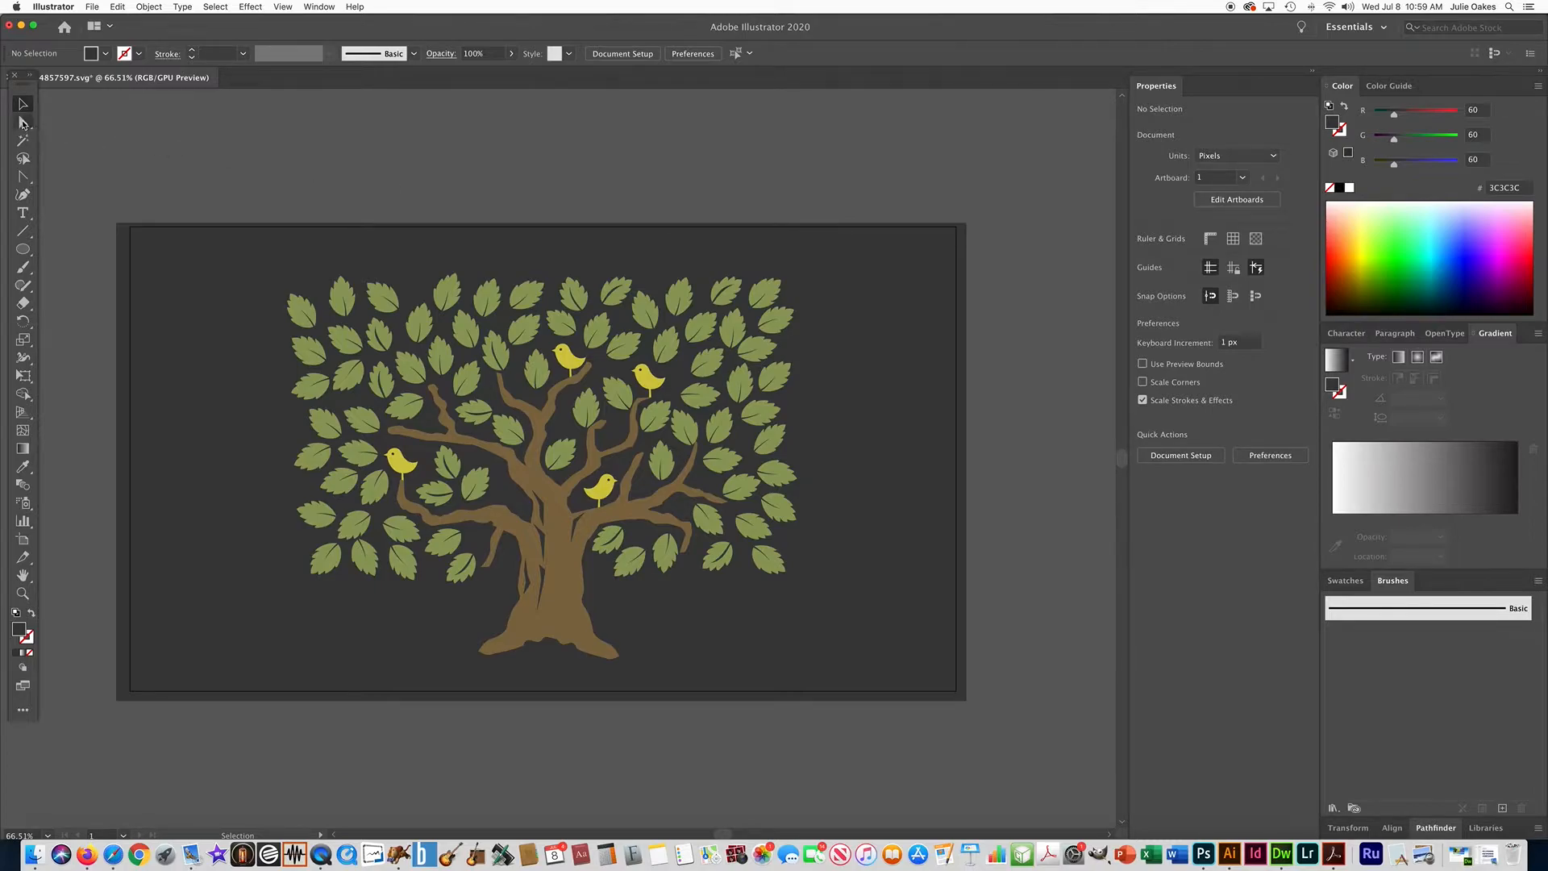
# Select one green leaf, extend the selection to every object with the same fill colour, and group them
pyautogui.click(23, 121)
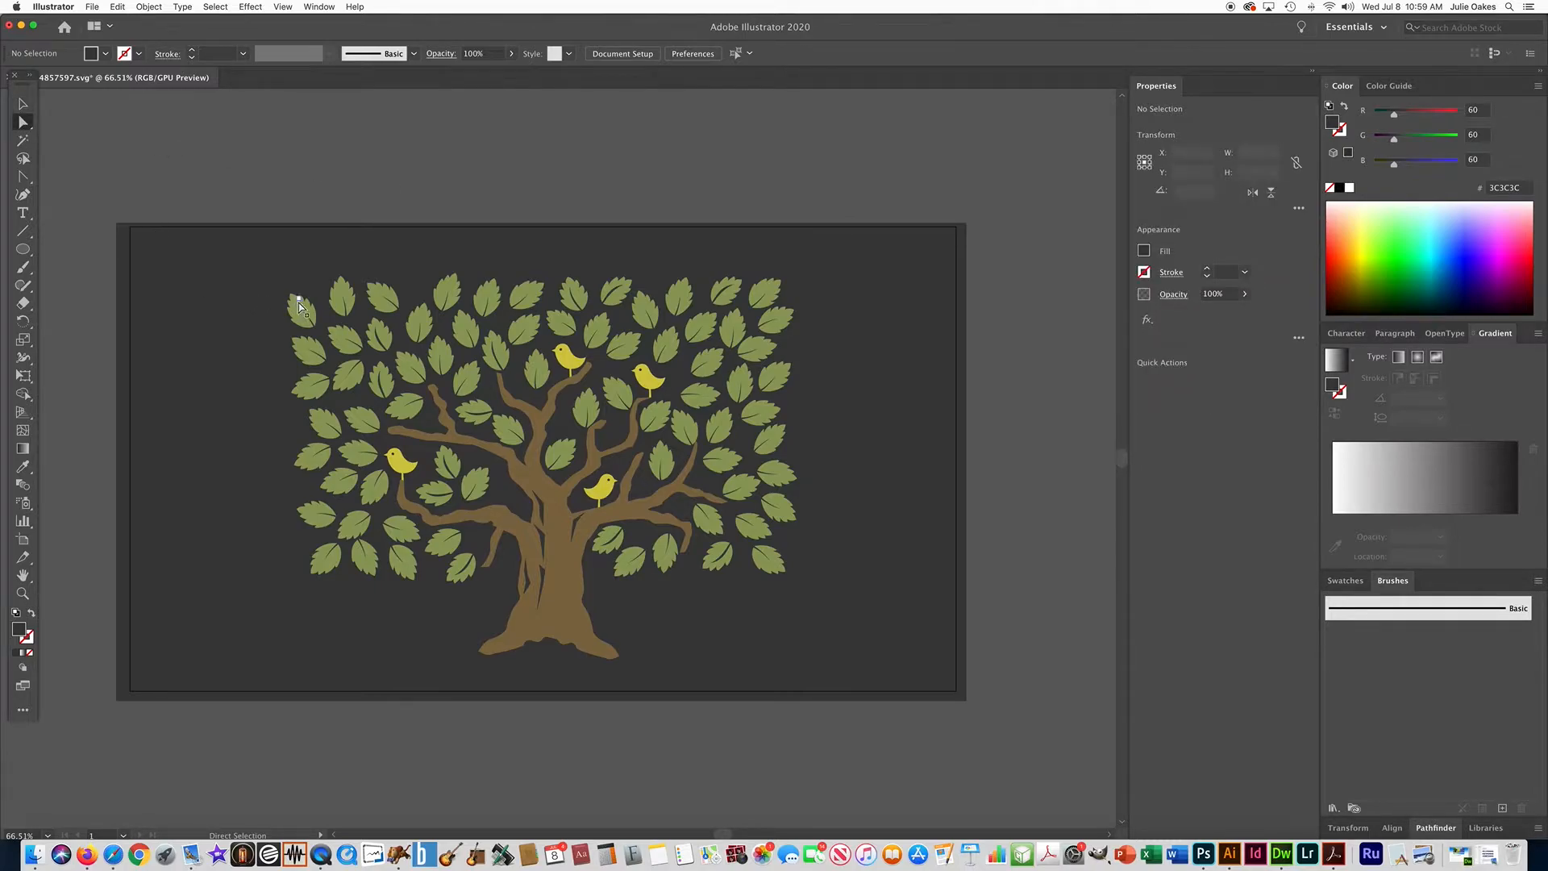
pyautogui.click(301, 305)
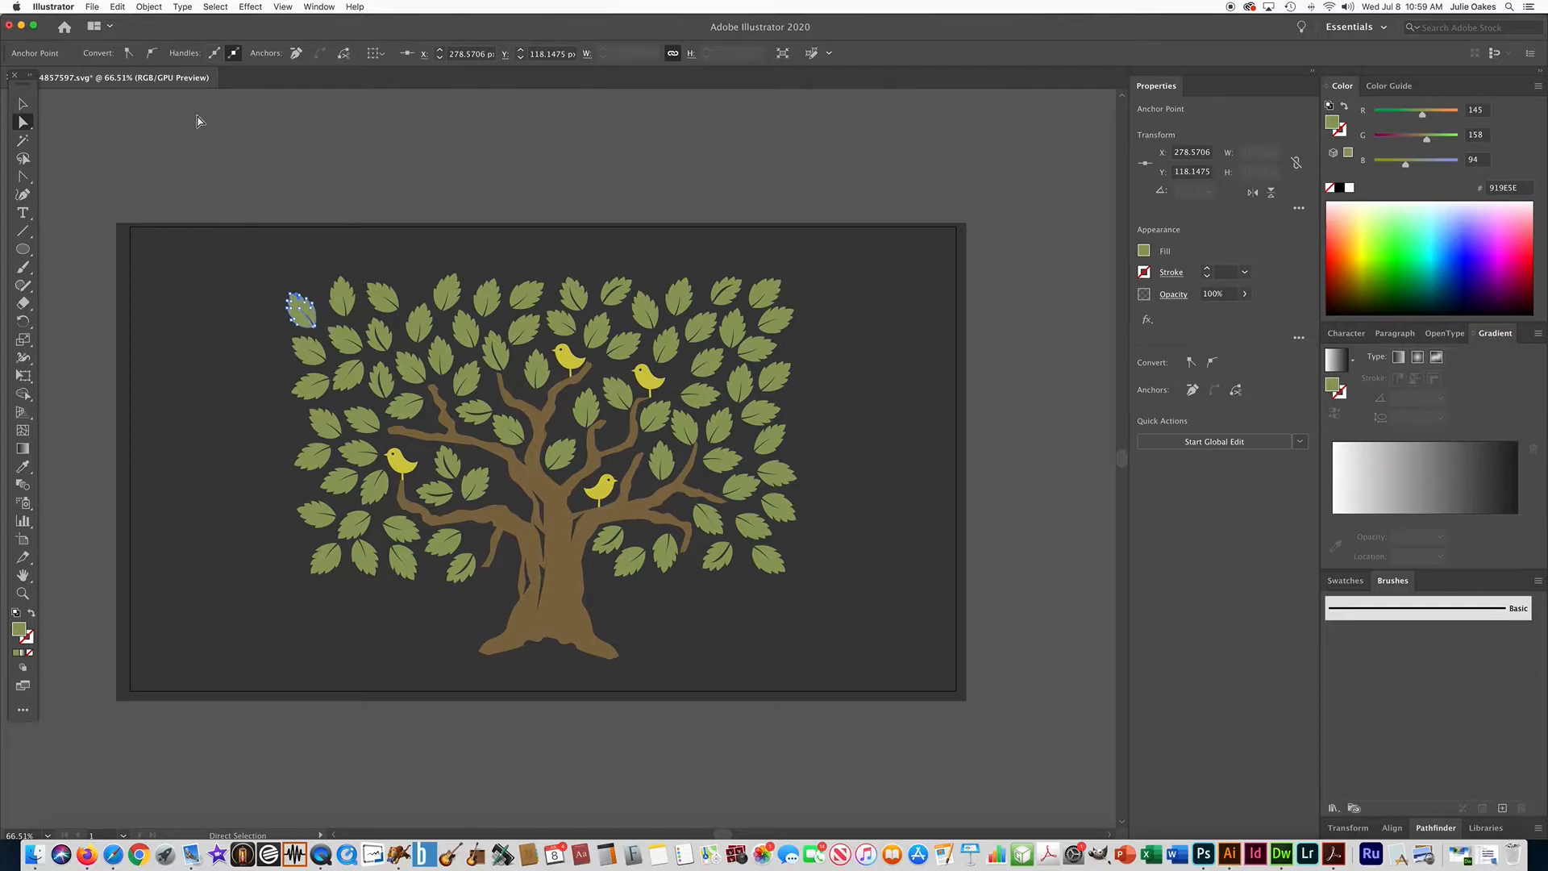
pyautogui.click(215, 7)
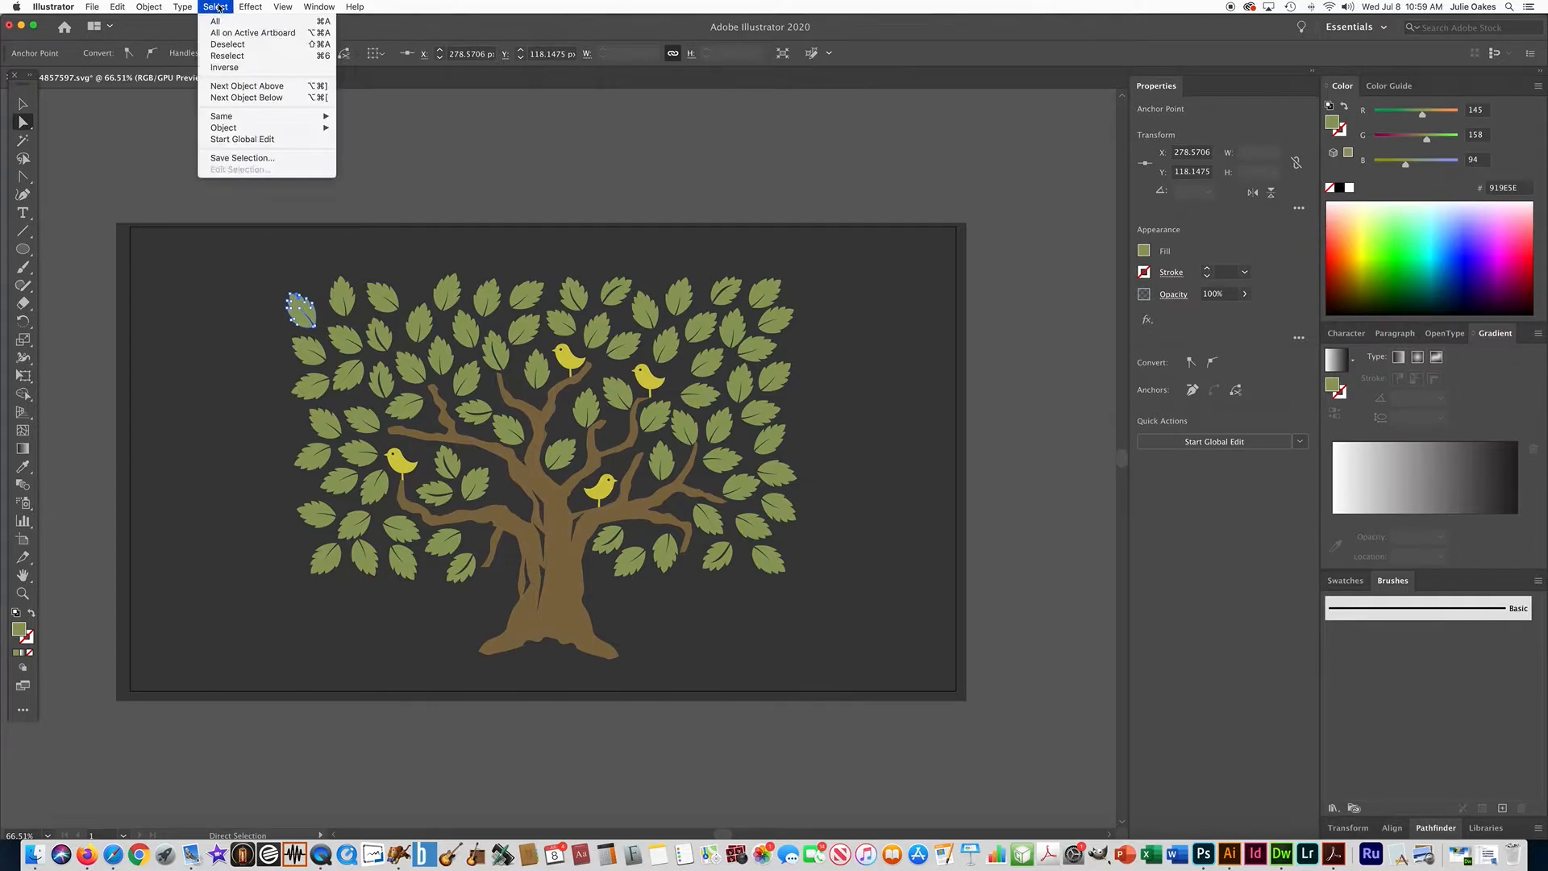
pyautogui.moveTo(221, 116)
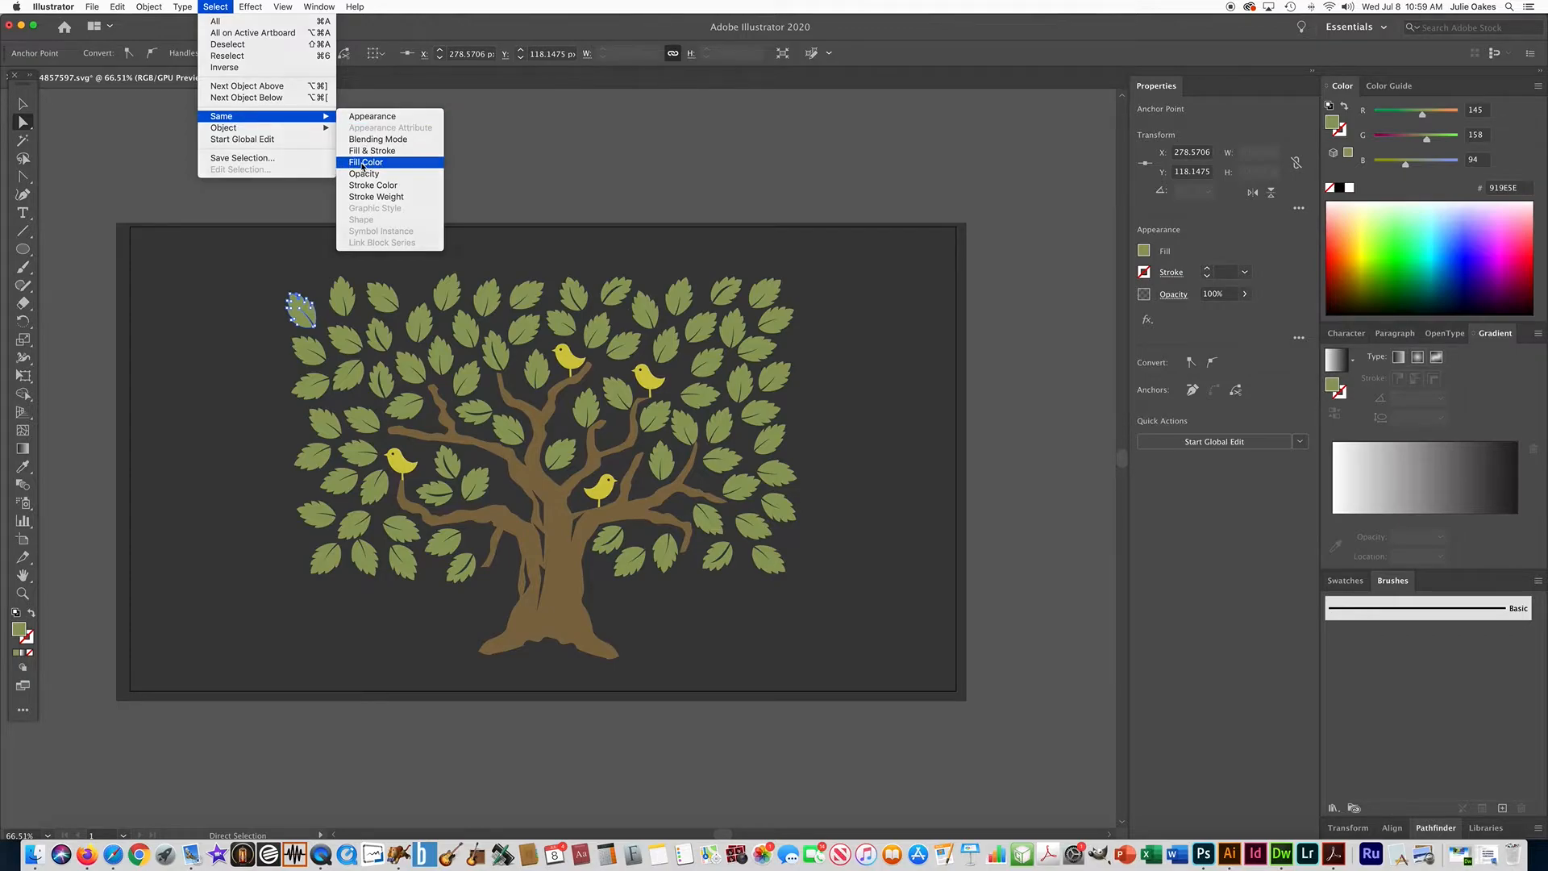
pyautogui.click(366, 161)
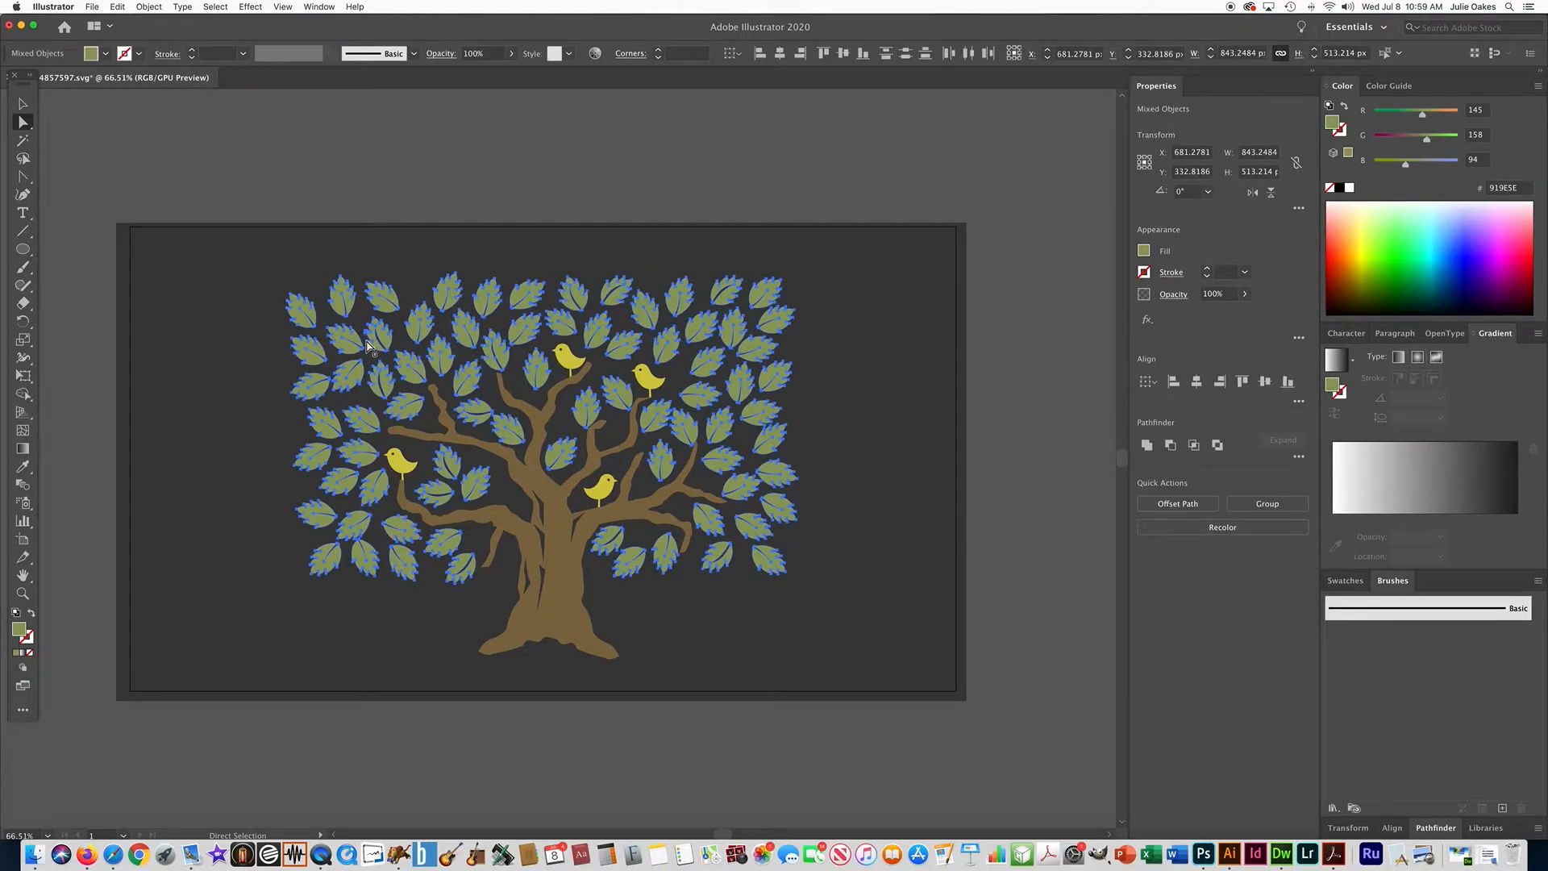
pyautogui.click(148, 6)
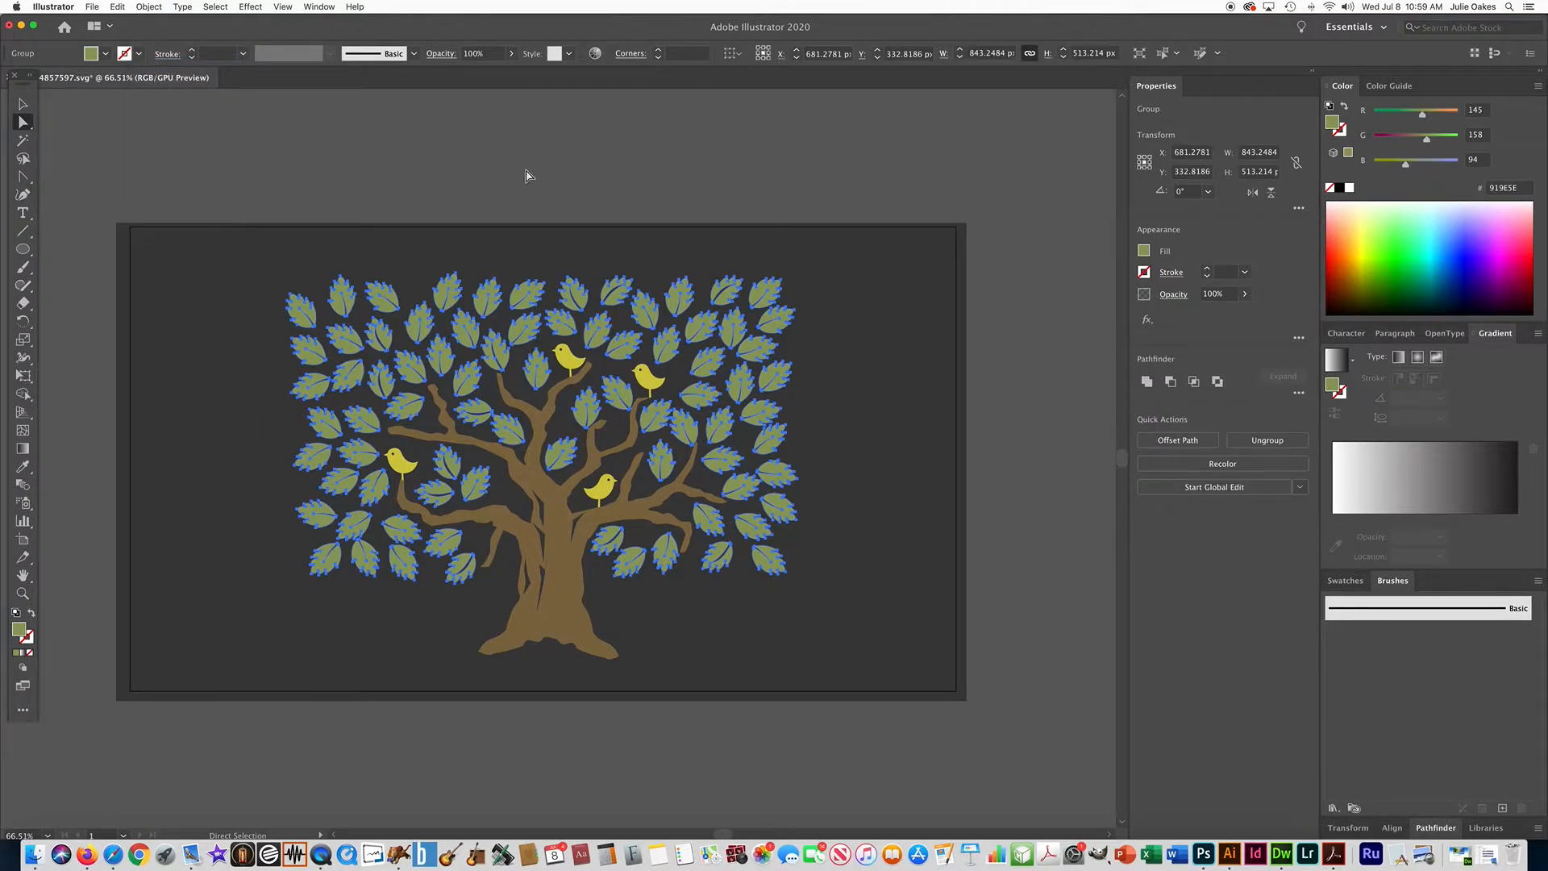
pyautogui.moveTo(310, 387)
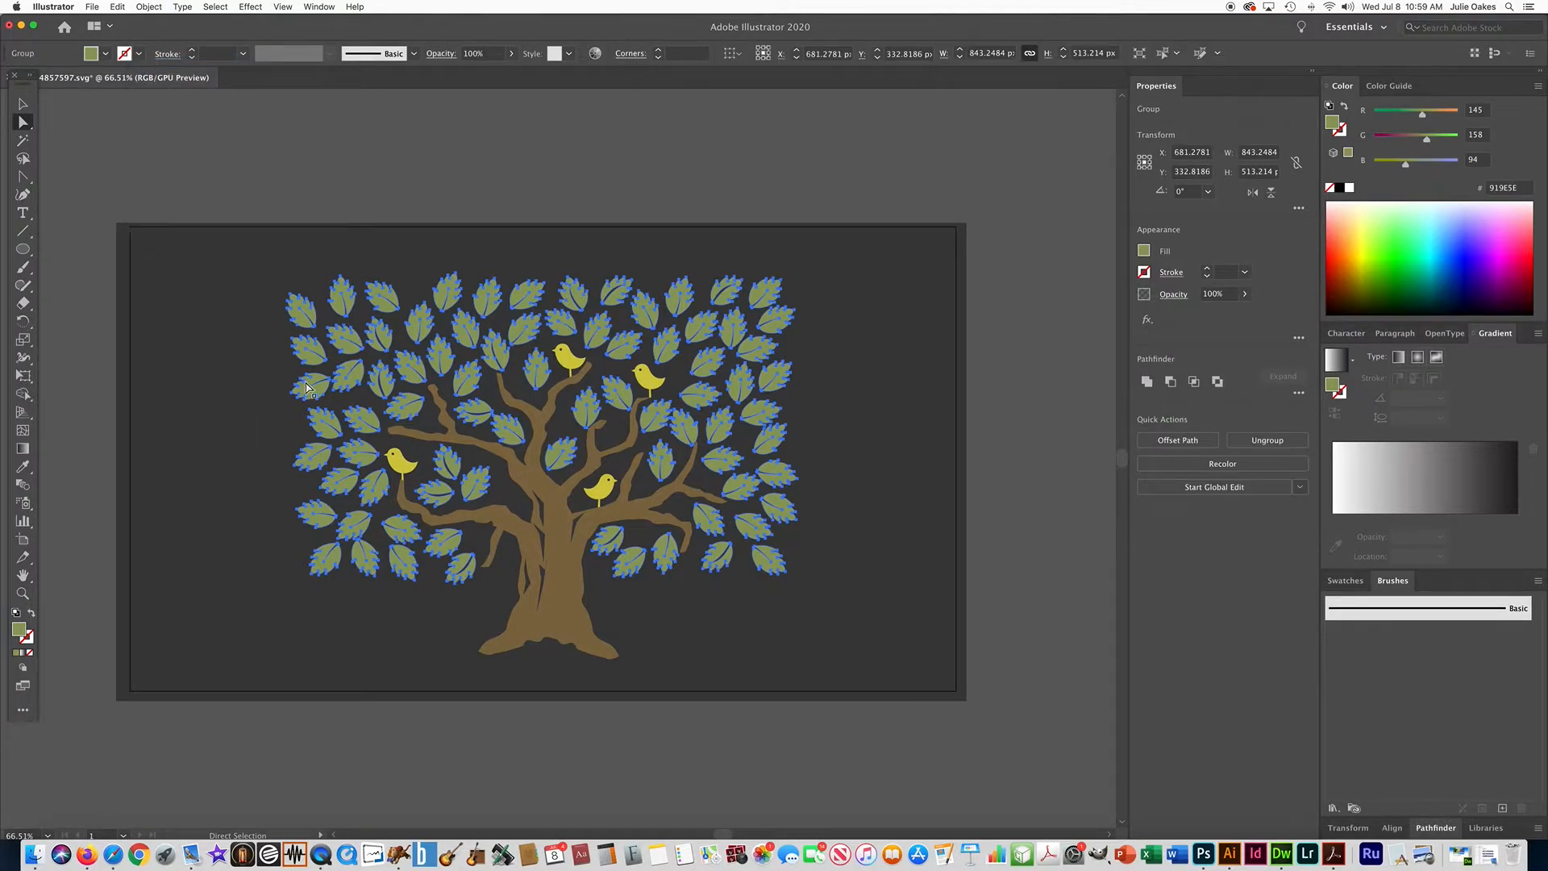
# Select a yellow bird, pick all four by shared fill colour, group them via Object > Group, then deselect
pyautogui.click(400, 465)
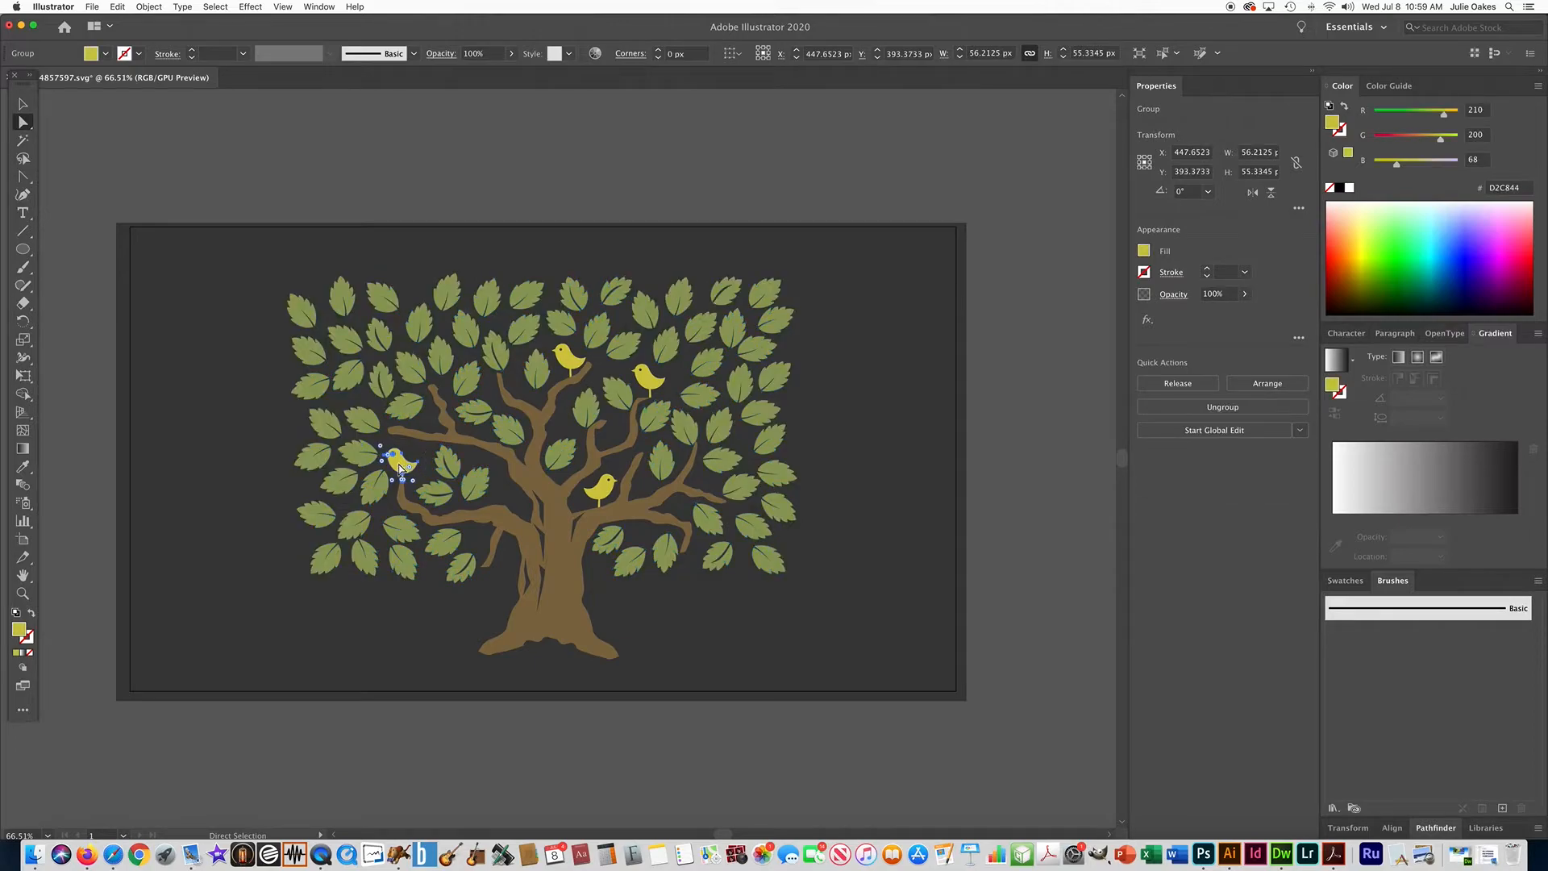
pyautogui.click(215, 7)
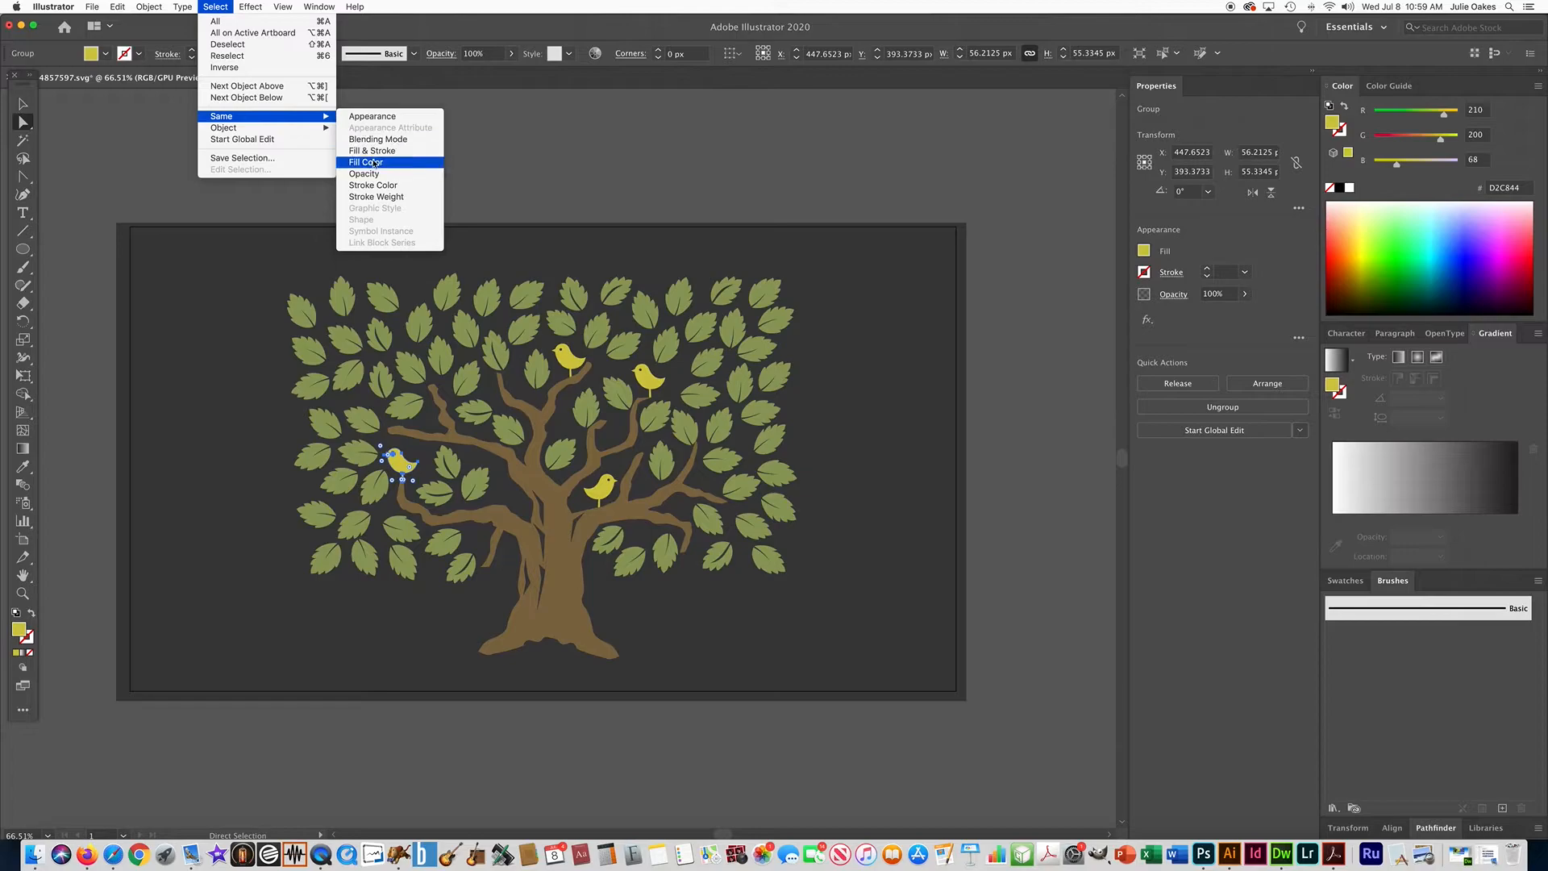
pyautogui.click(366, 161)
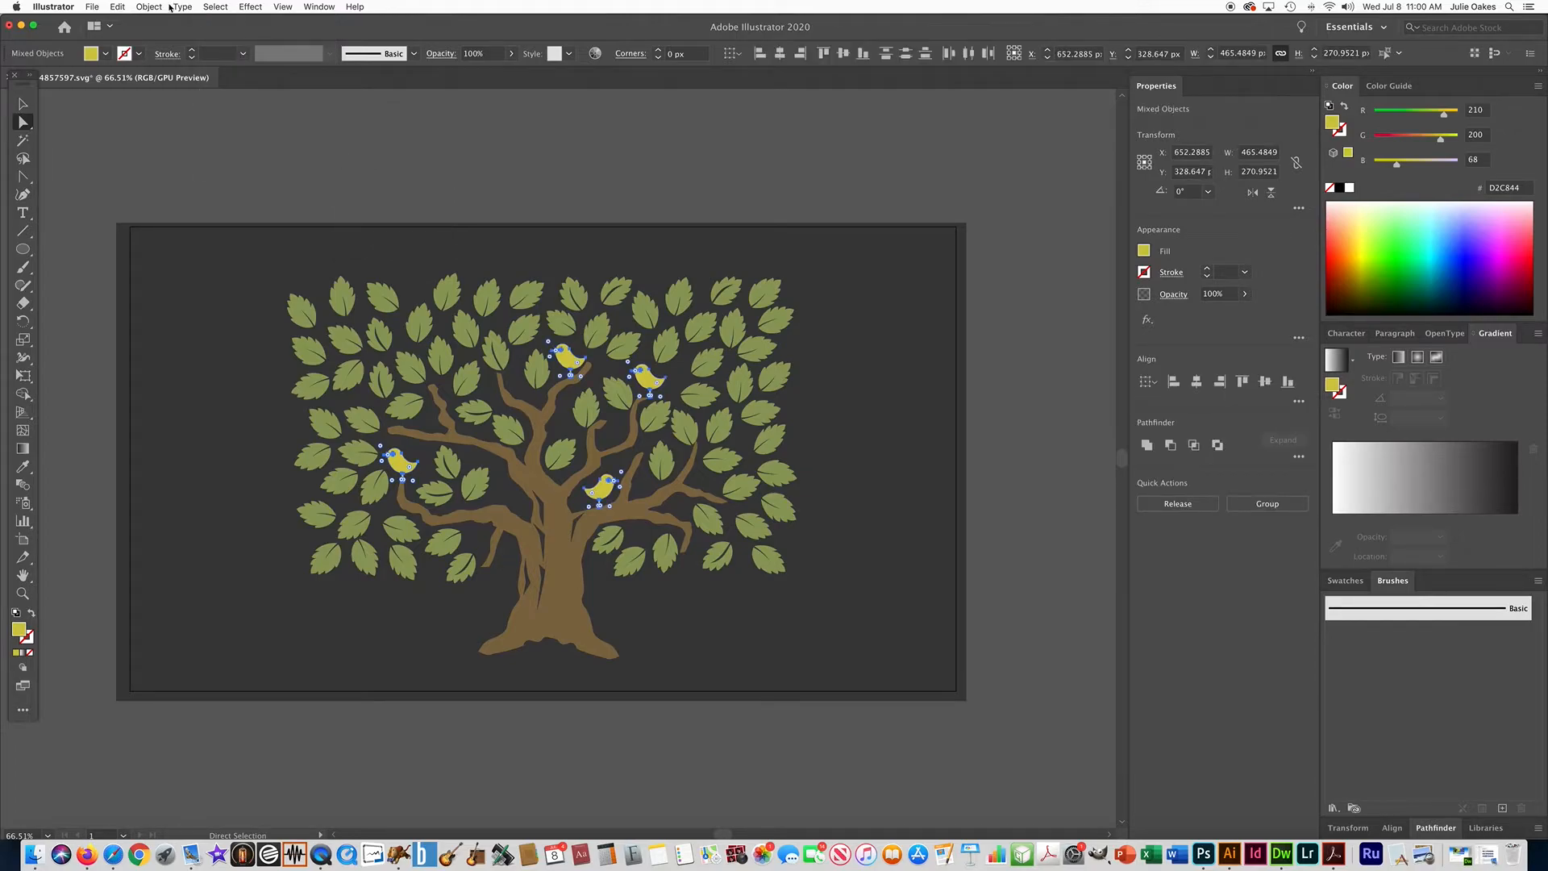
pyautogui.click(148, 6)
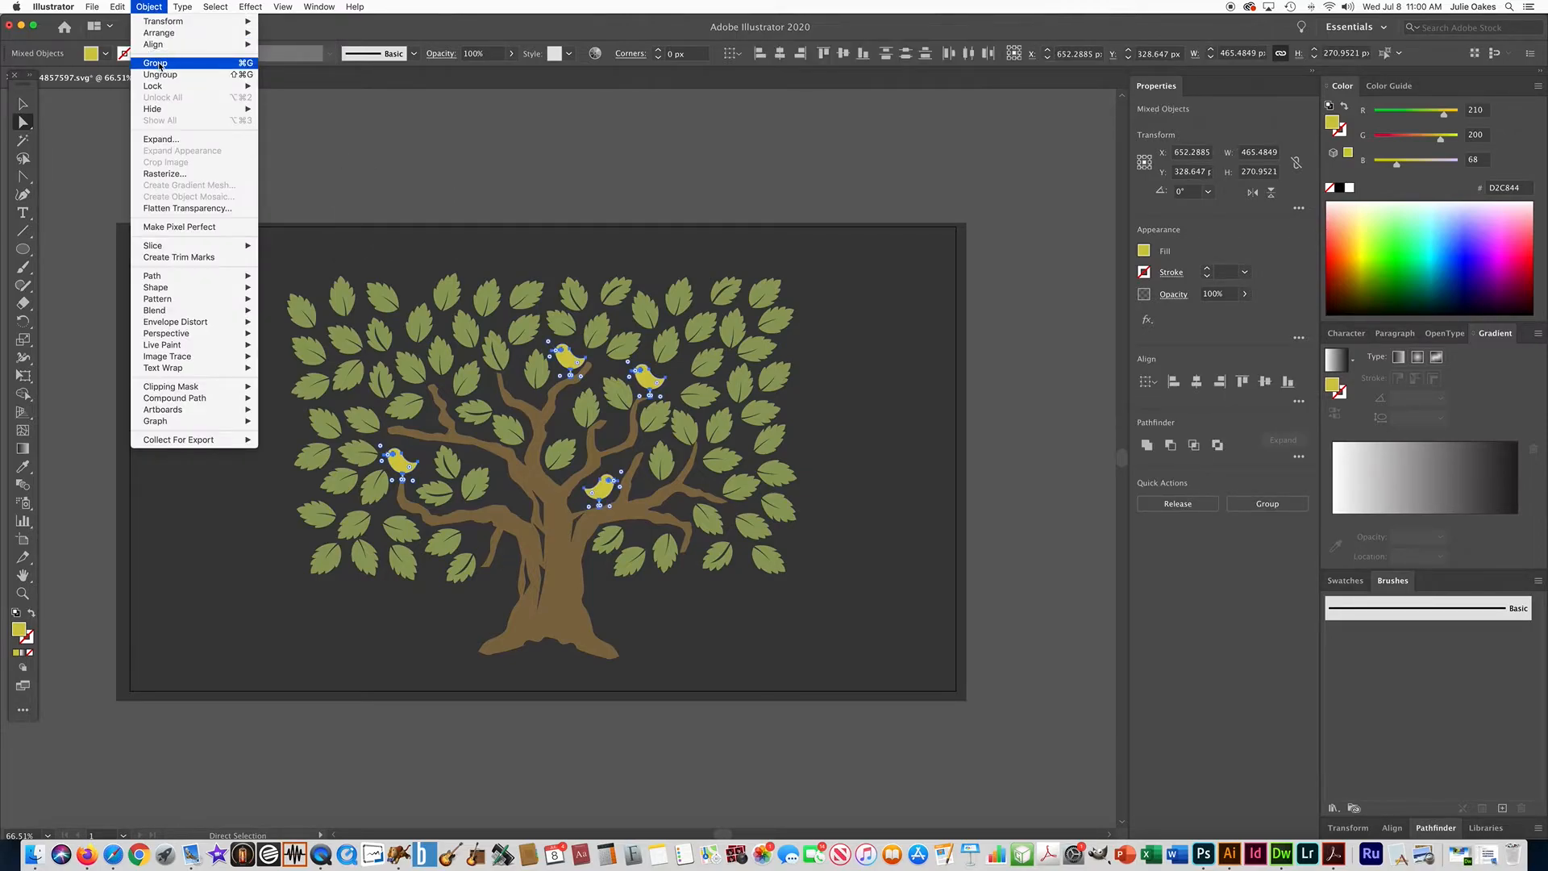
pyautogui.click(155, 63)
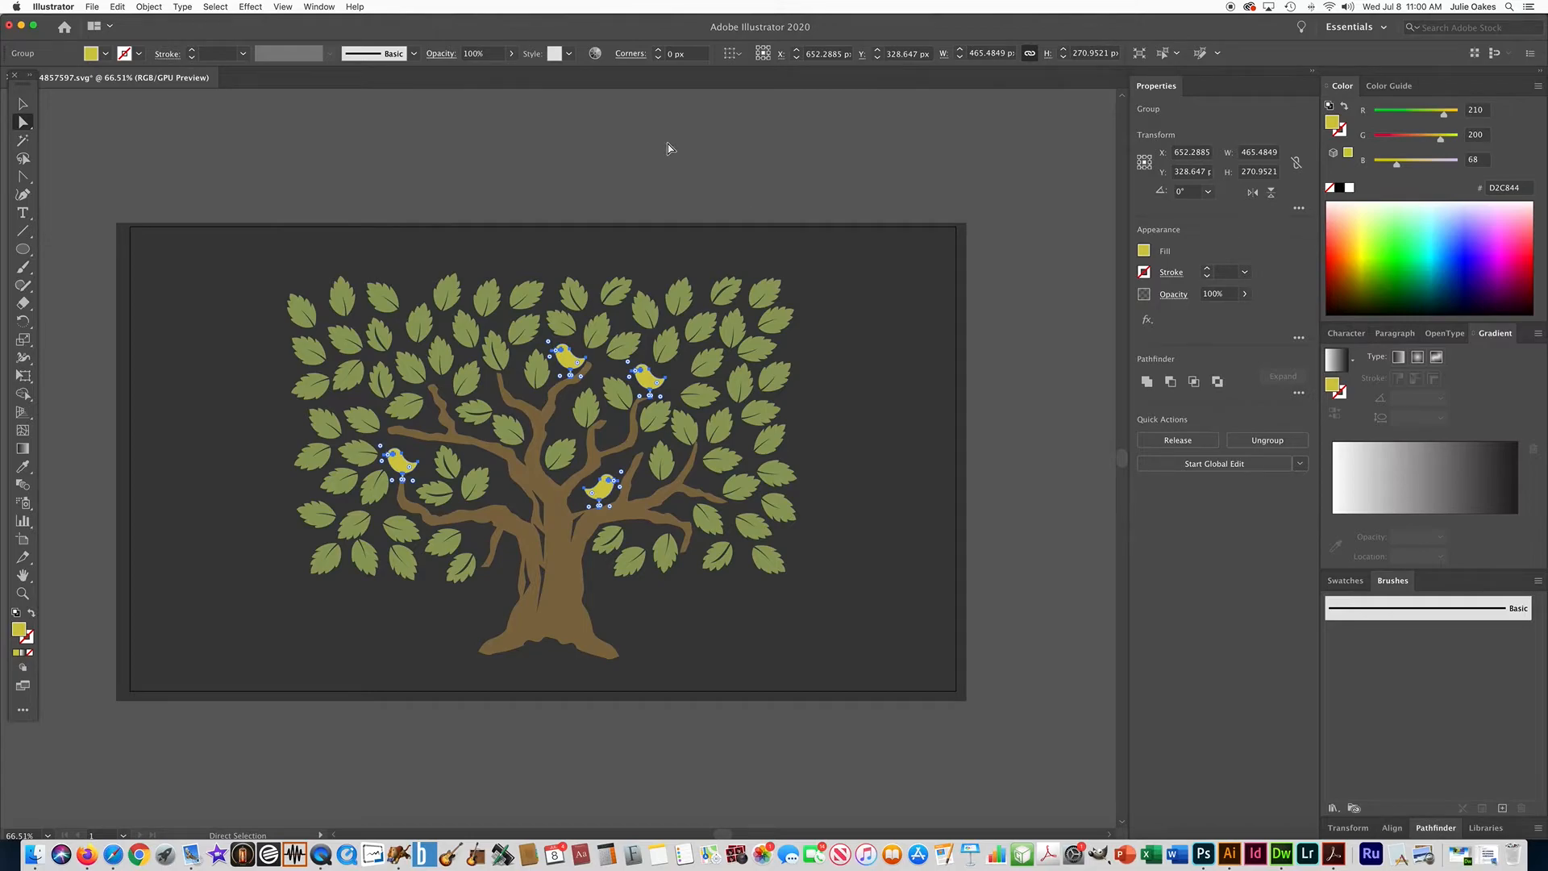
pyautogui.click(670, 148)
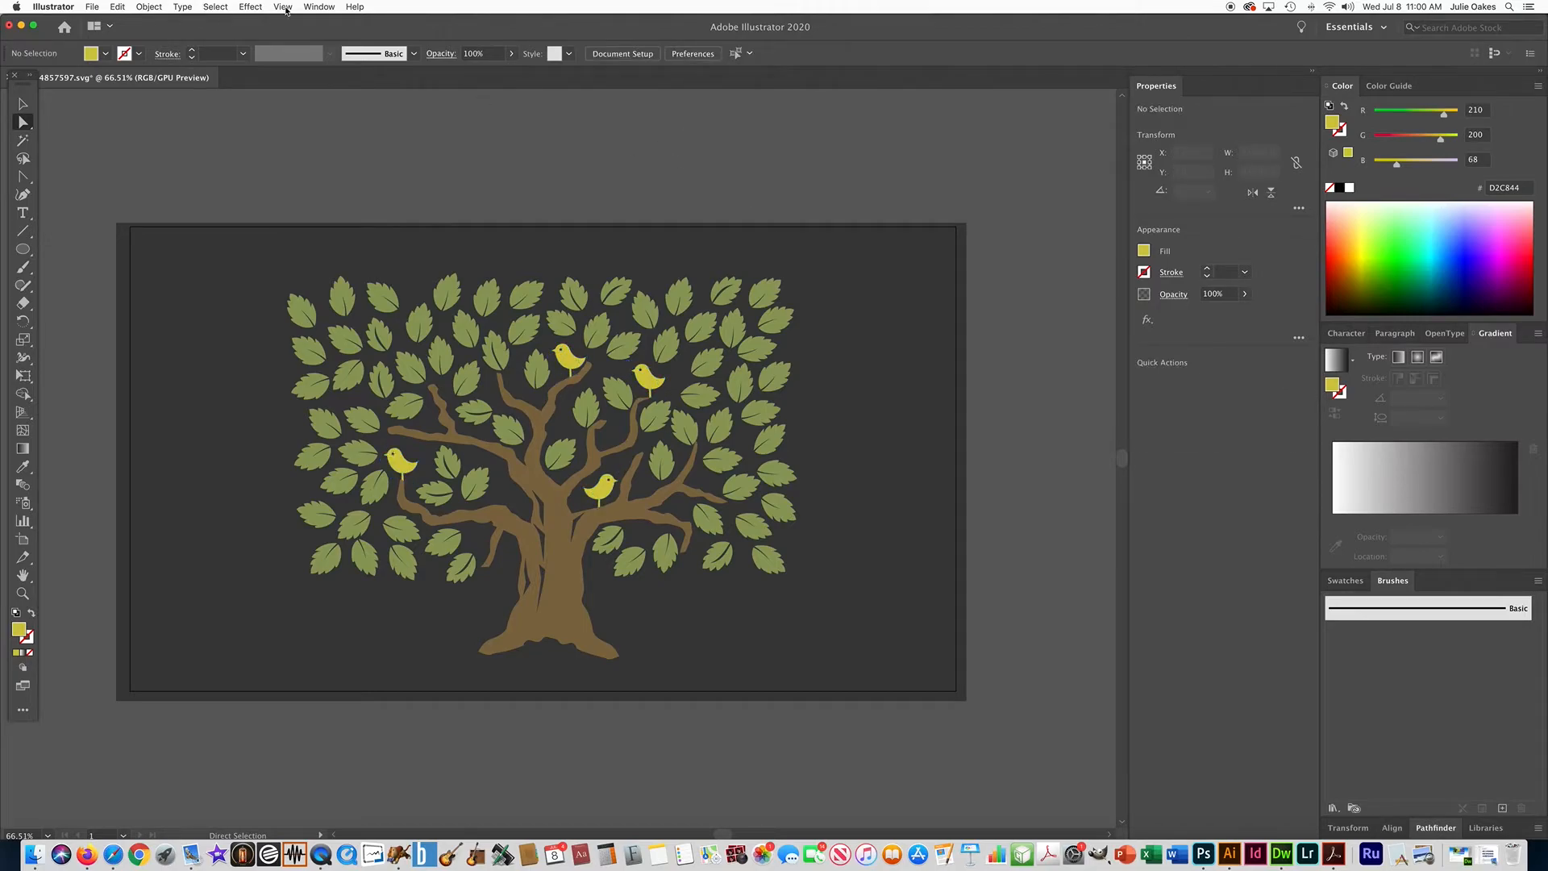
# Show the Layers panel from the Window menu and expand Layer 1 and its nested Layer1 sublayer
pyautogui.click(320, 6)
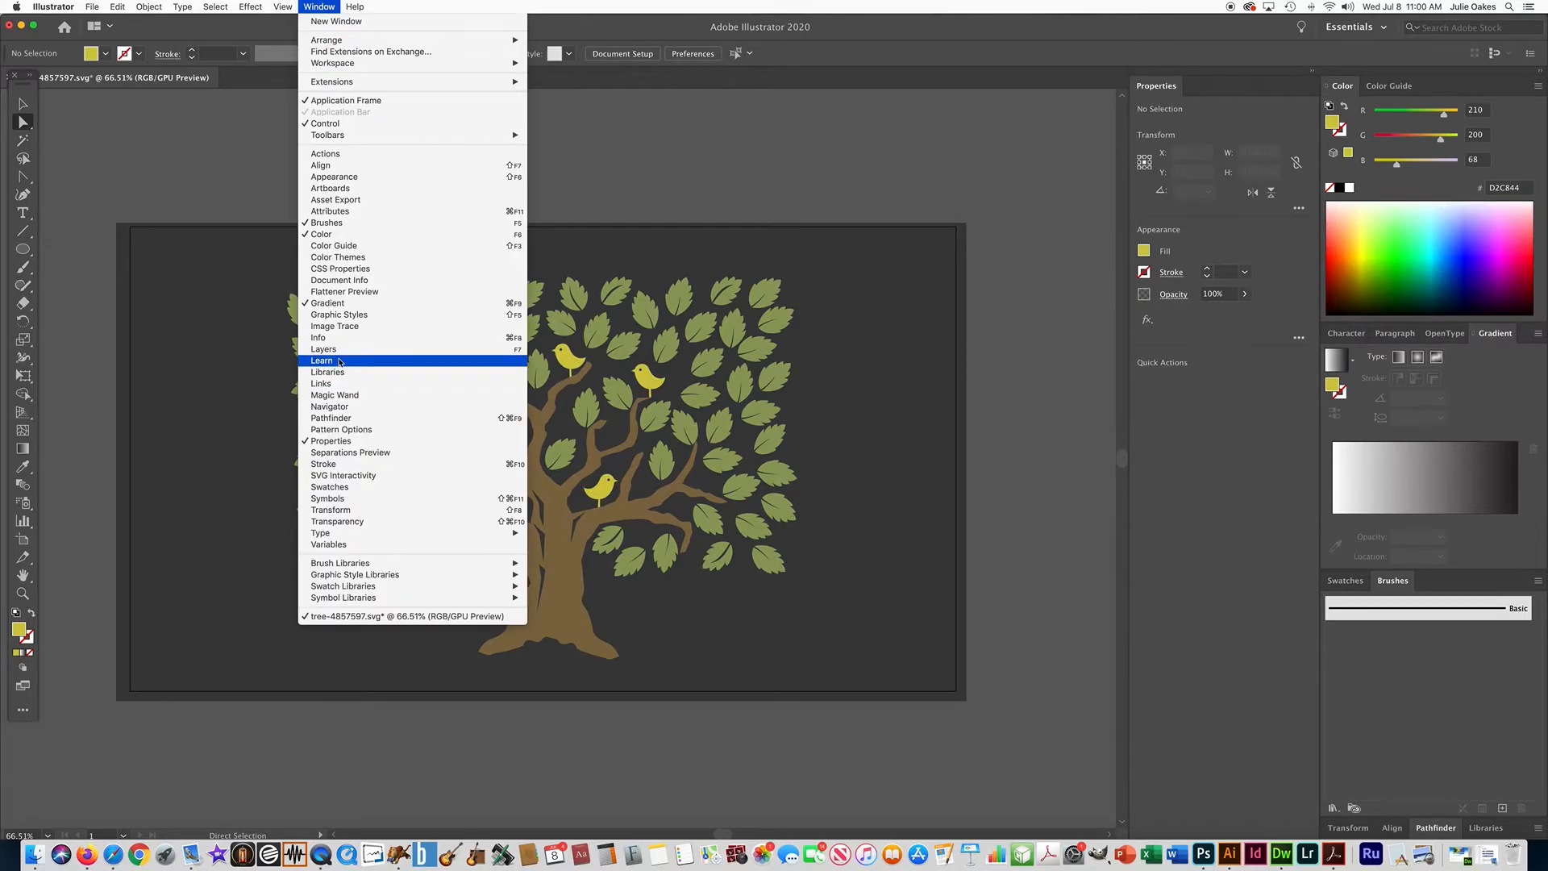
pyautogui.click(322, 348)
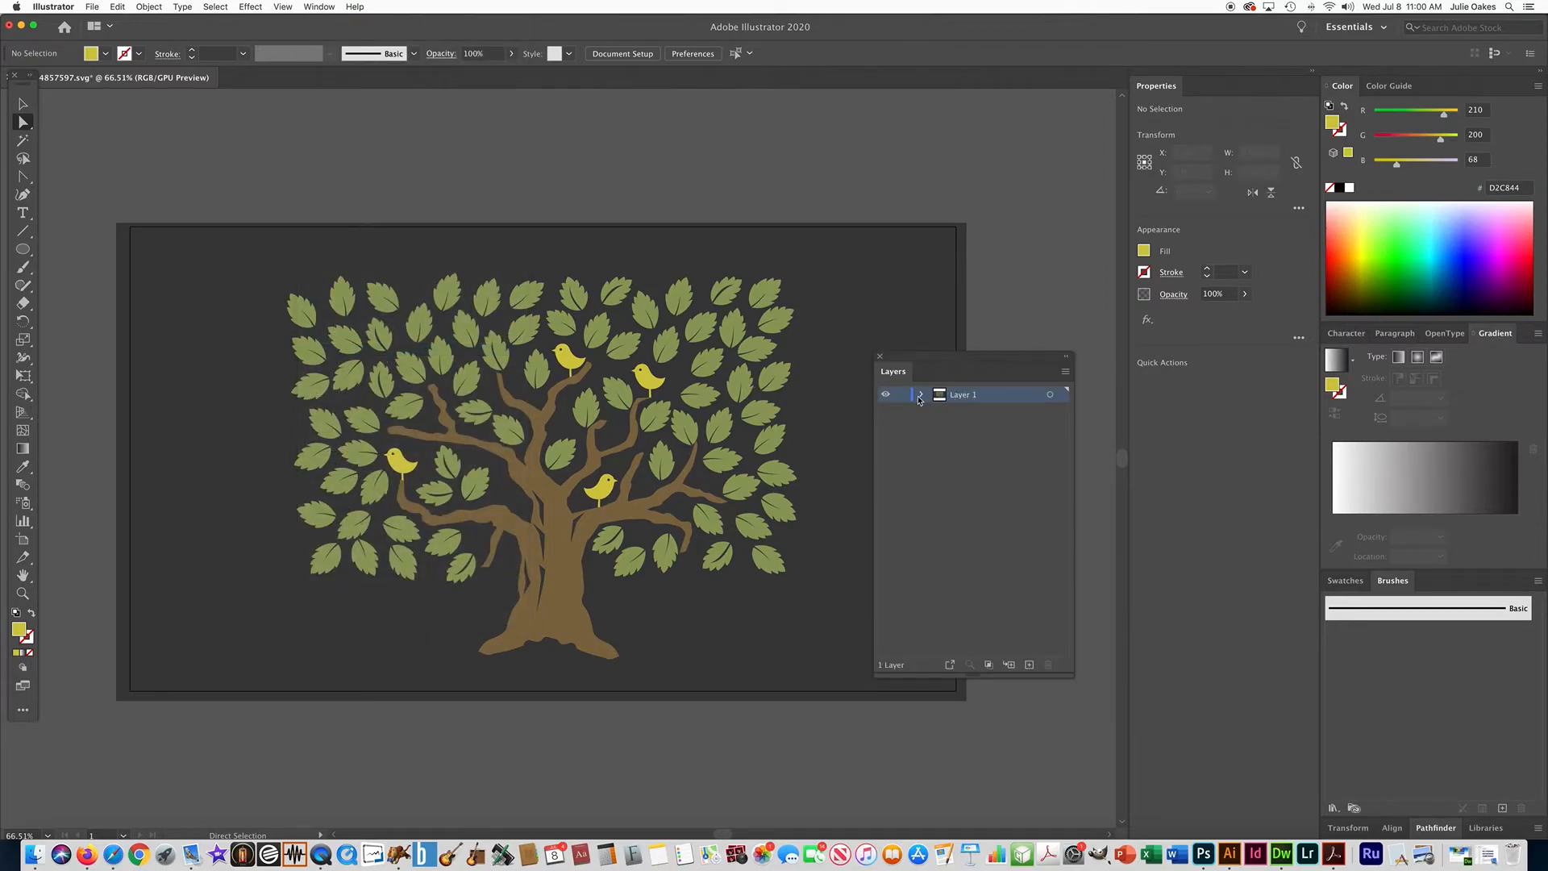
pyautogui.click(923, 394)
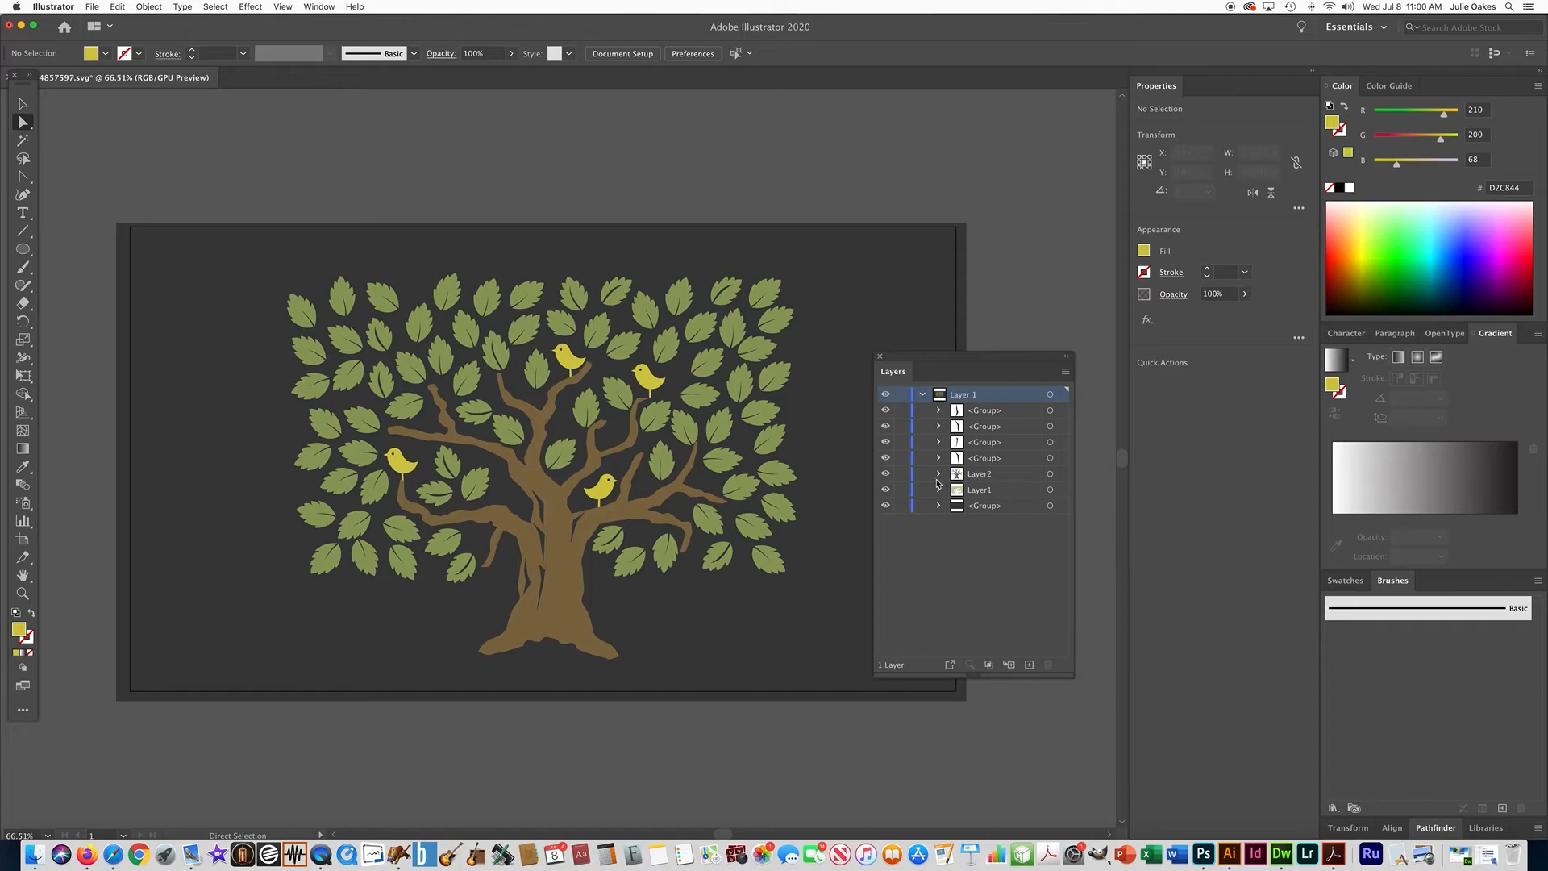
pyautogui.moveTo(941, 484)
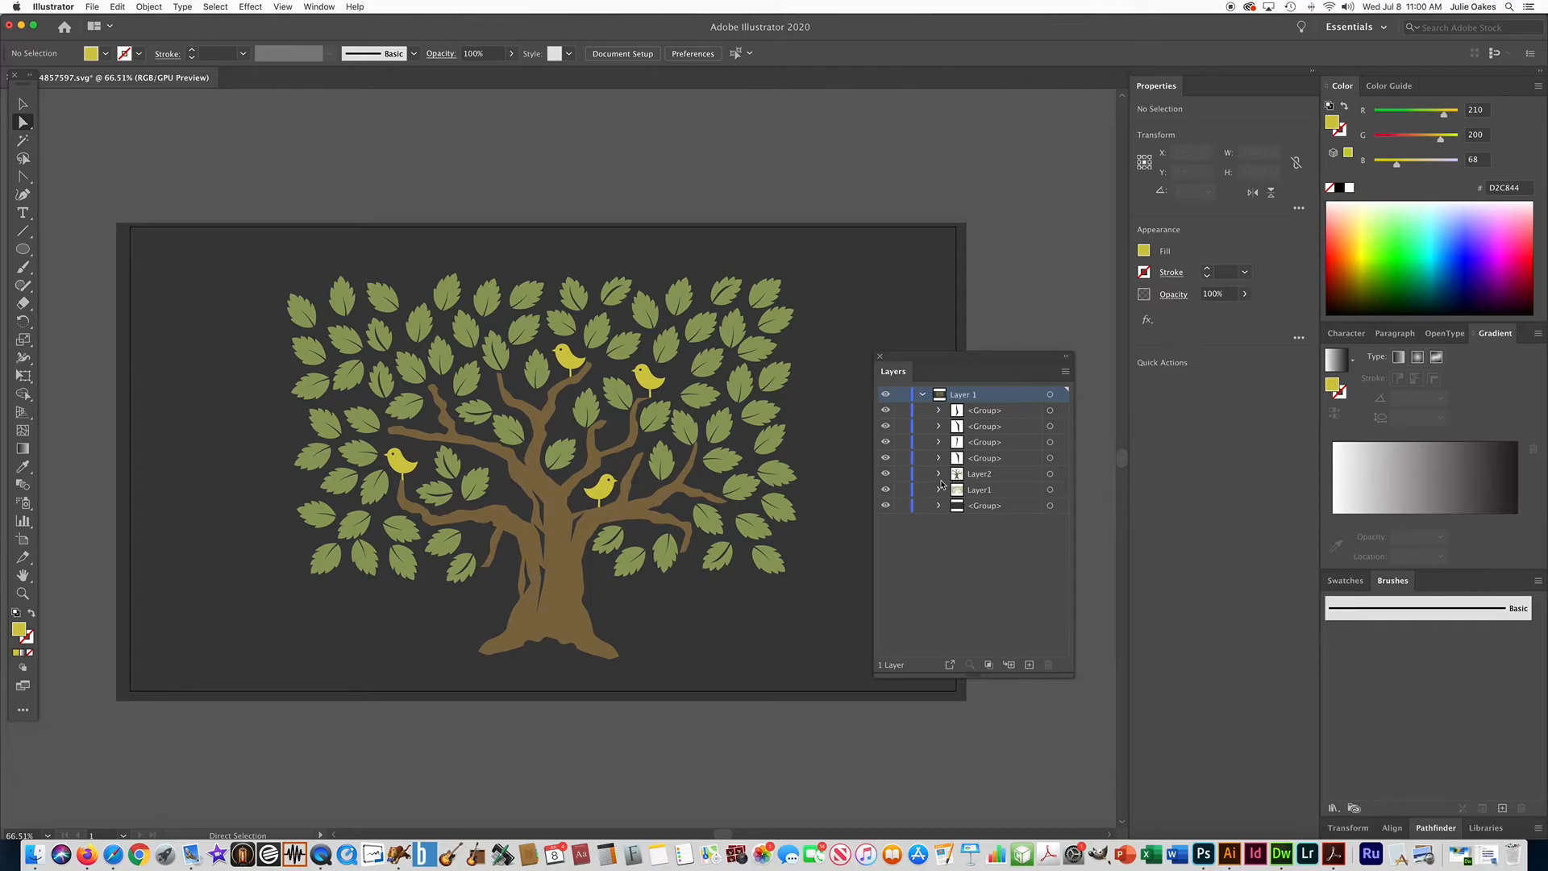
pyautogui.click(980, 490)
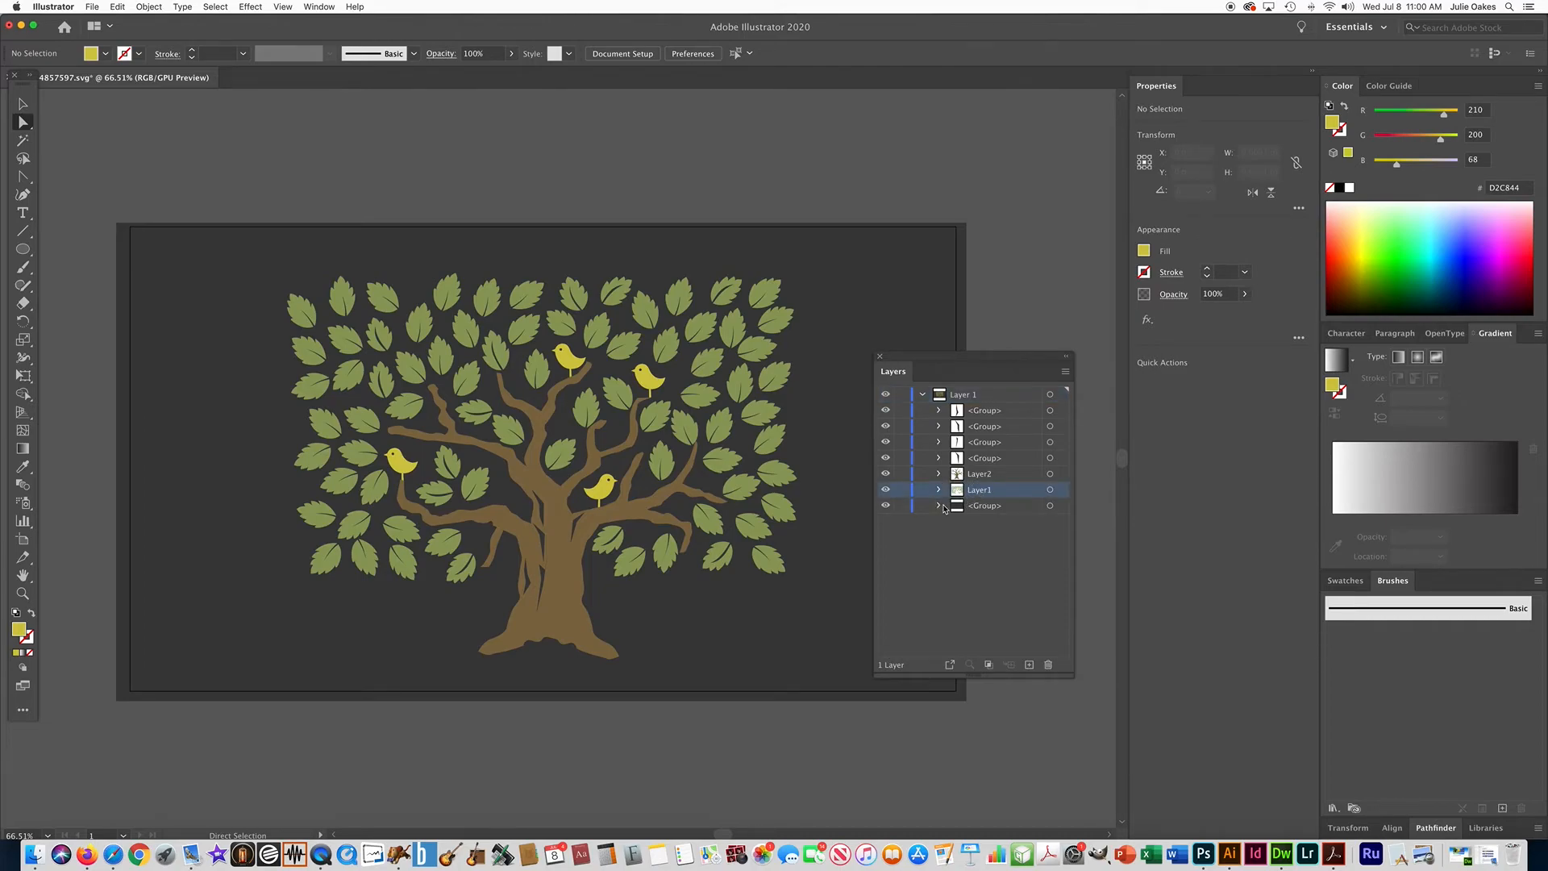
pyautogui.click(938, 491)
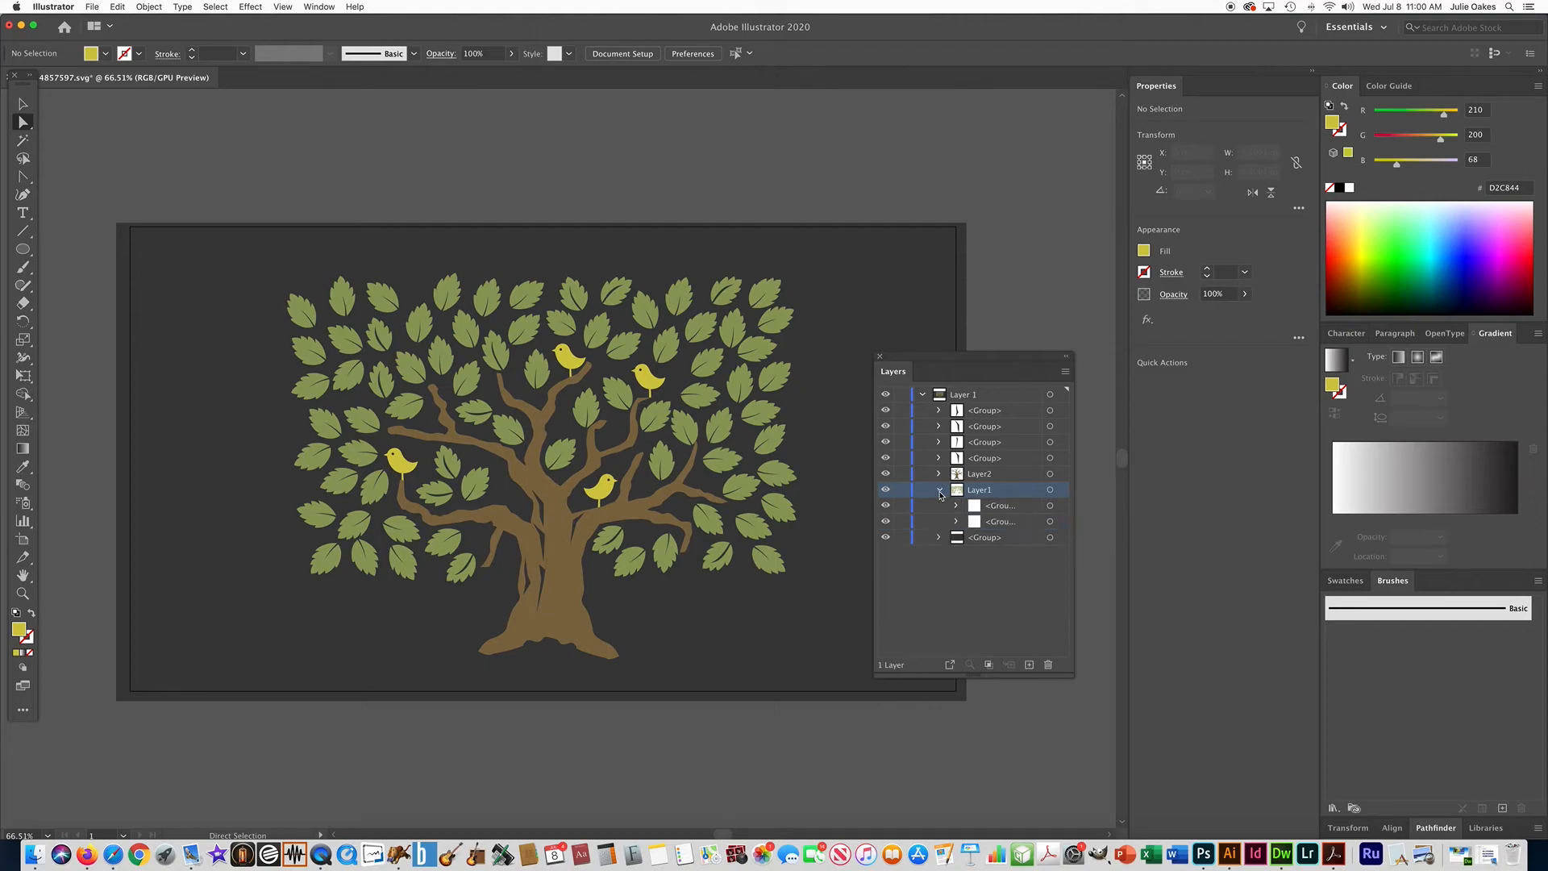